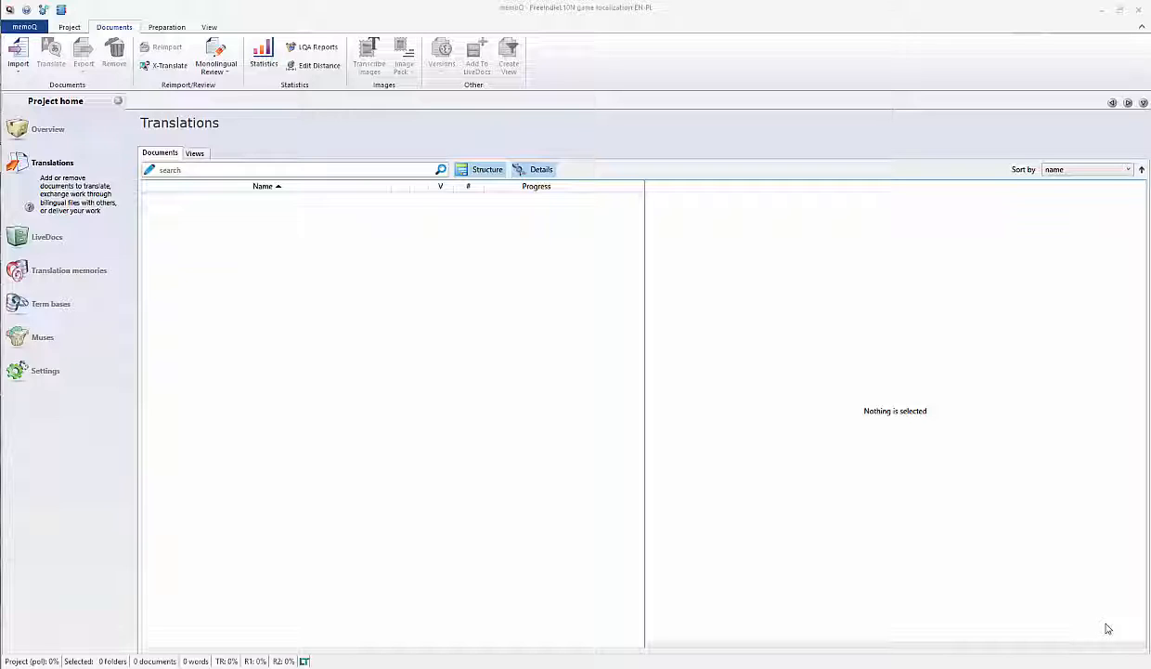
mouse_move(1105, 629)
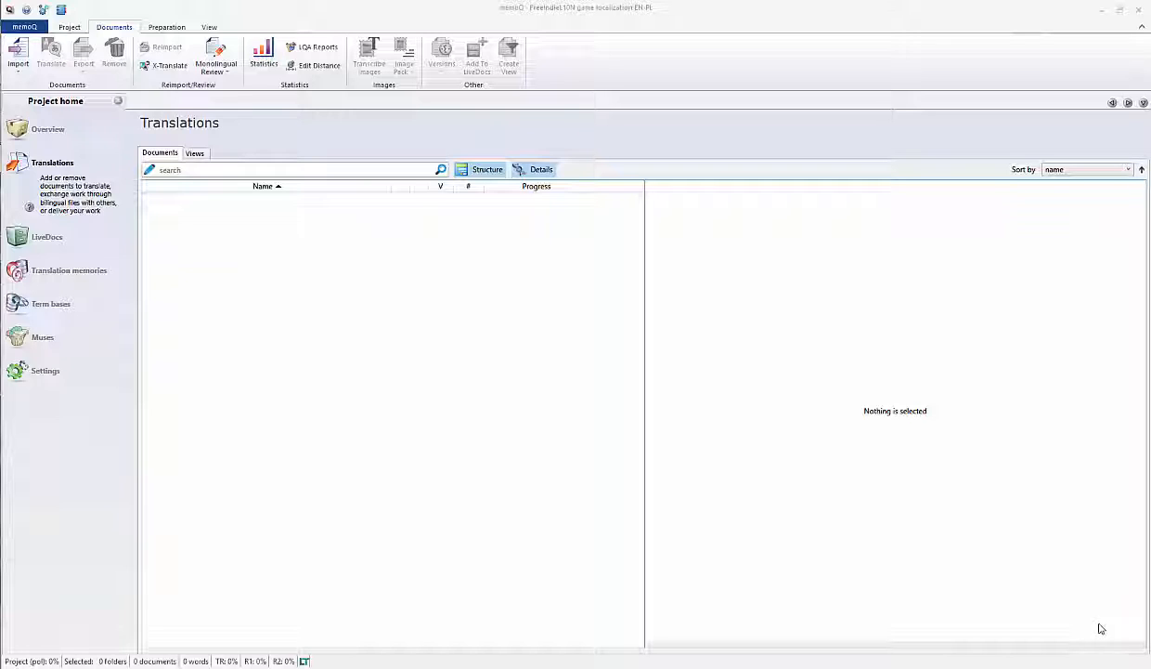
mouse_move(216, 284)
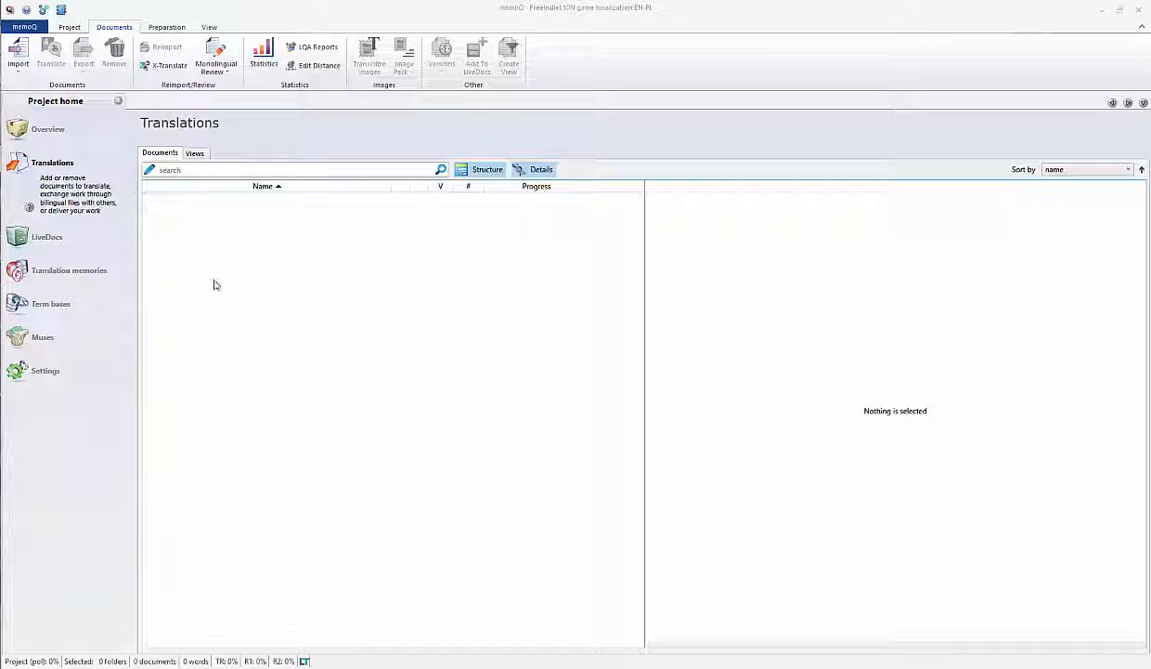
Start an Import from the empty Documents list to add the en_us localization files.
right_click(215, 265)
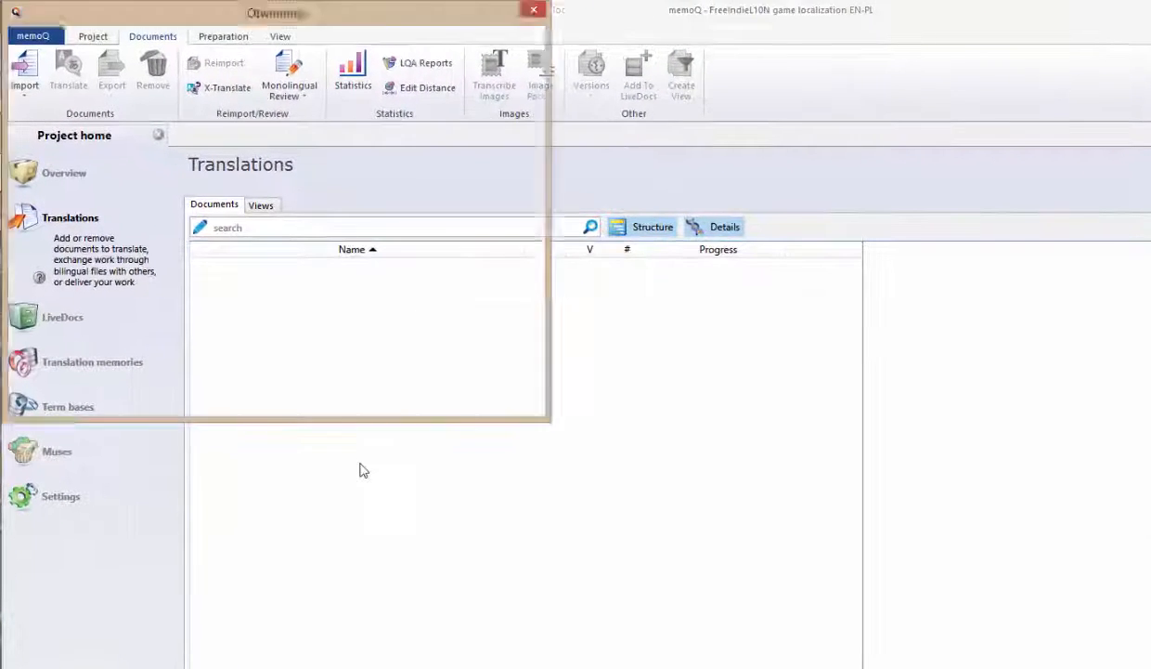
left_click(24, 74)
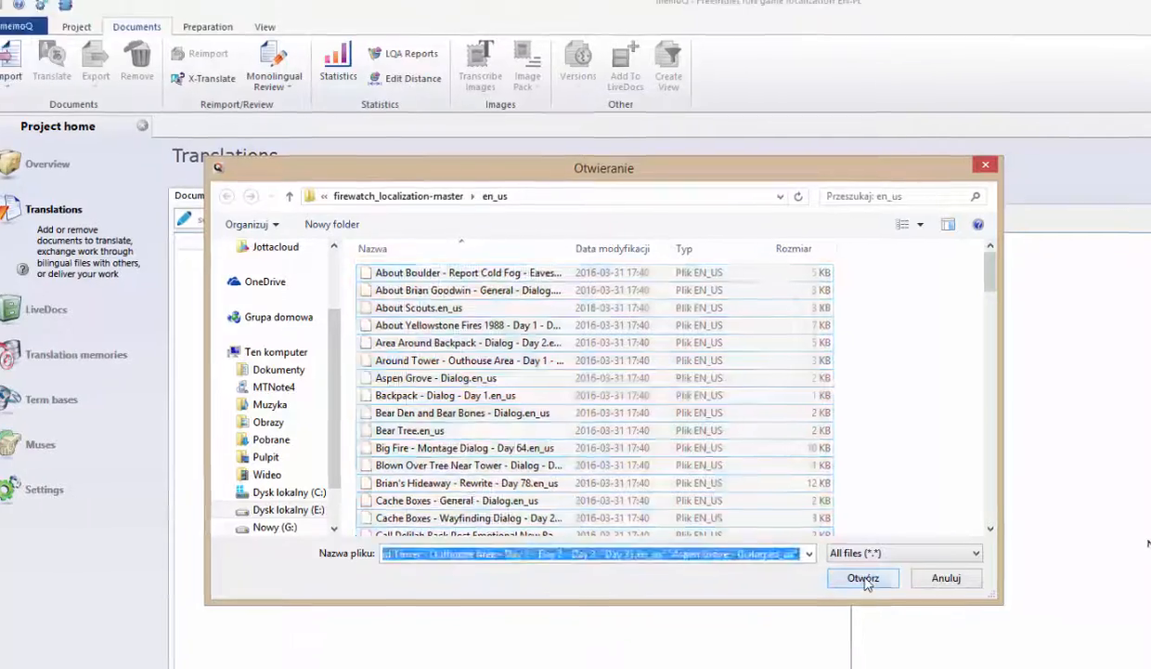
Import the selected en_us files using the JSON filter for all of them.
left_click(862, 577)
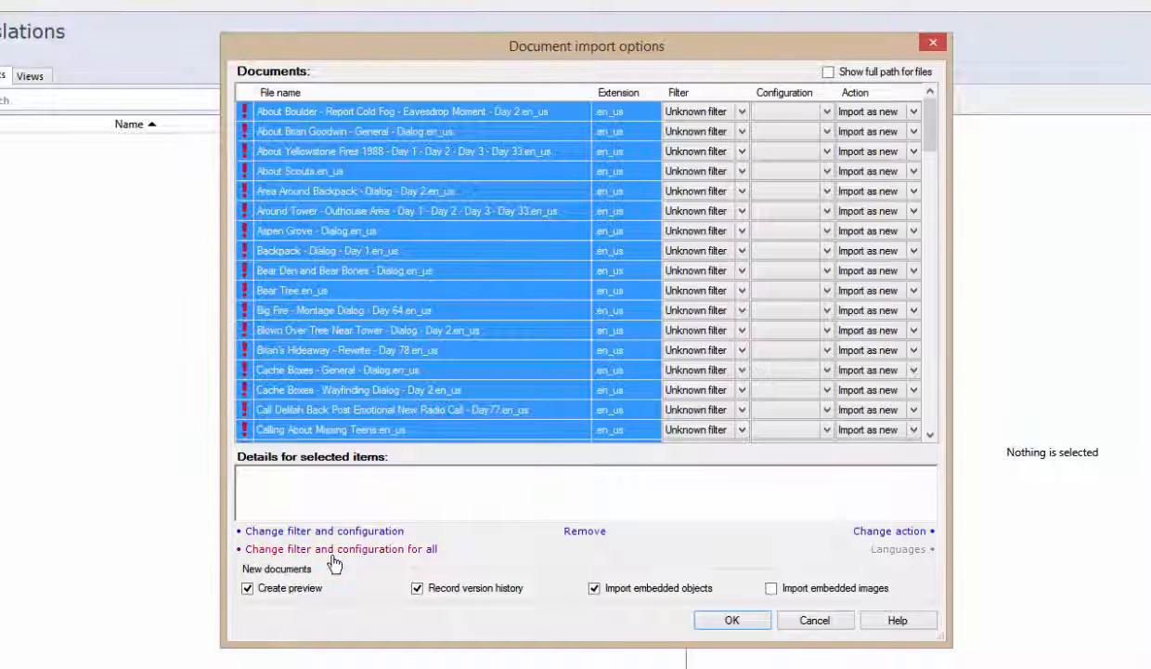
left_click(341, 548)
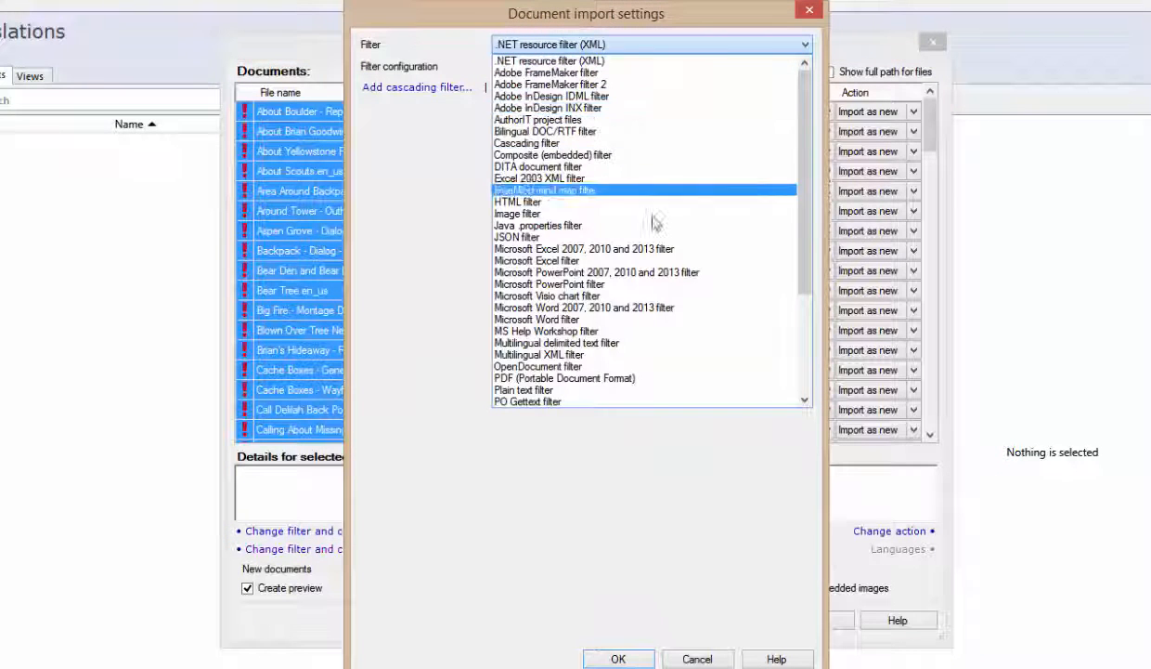
left_click(516, 237)
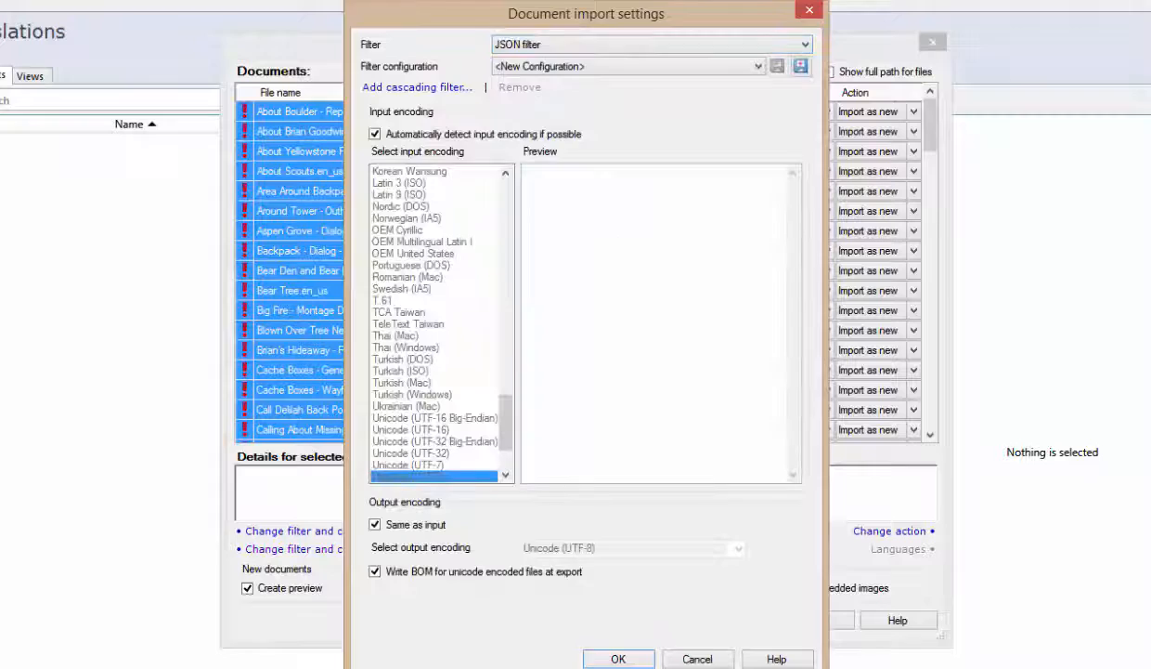
left_click(618, 658)
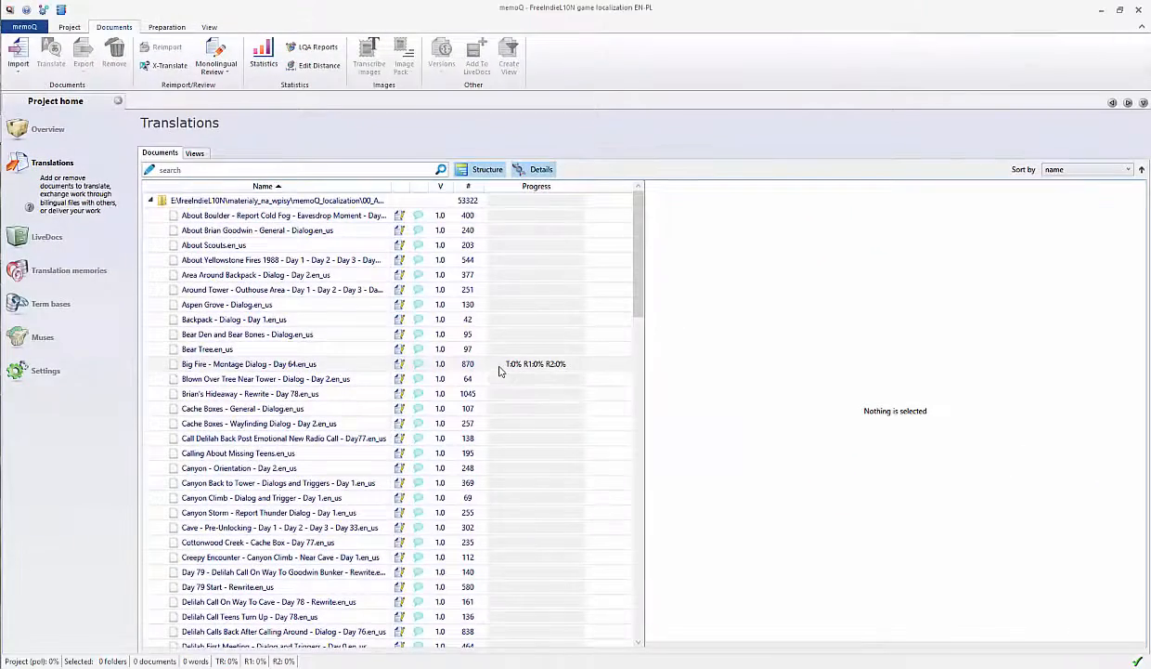
Create a view named 'fire' that simply glues all documents in the folder together.
left_click(249, 363)
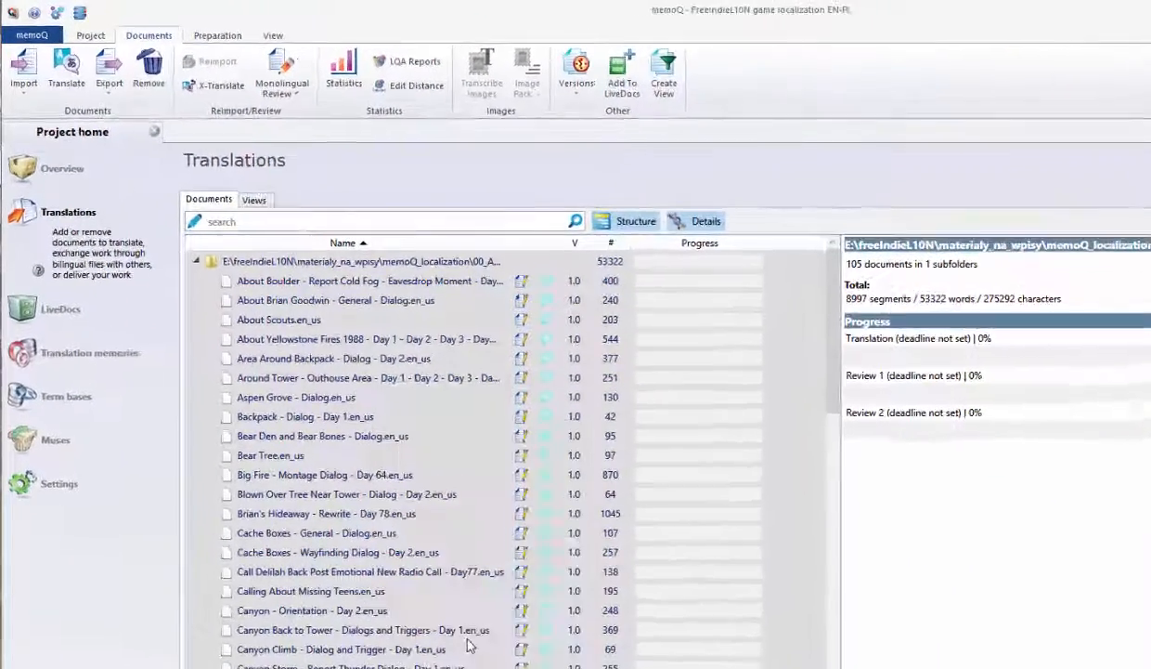
left_click(663, 70)
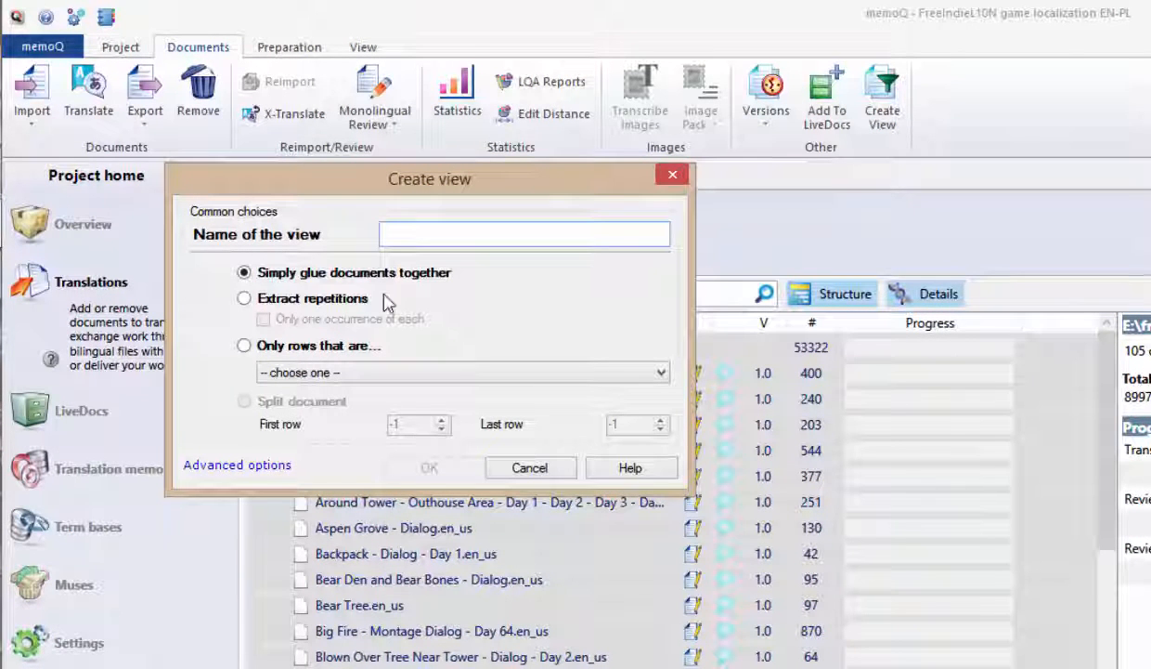
type("fire")
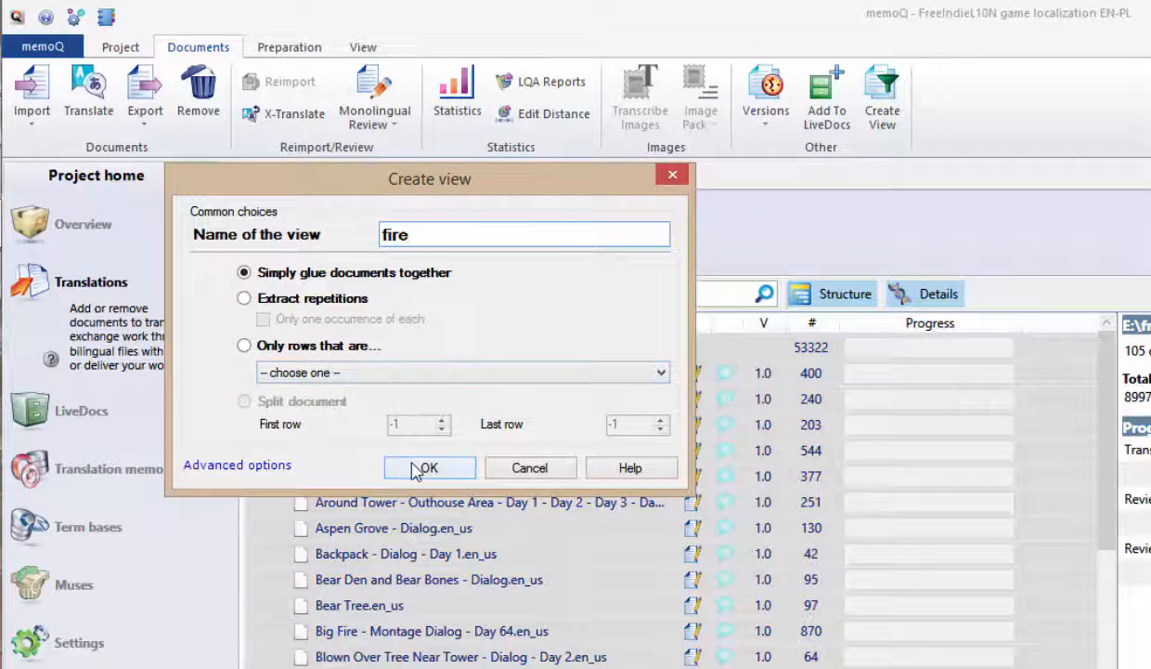
left_click(429, 467)
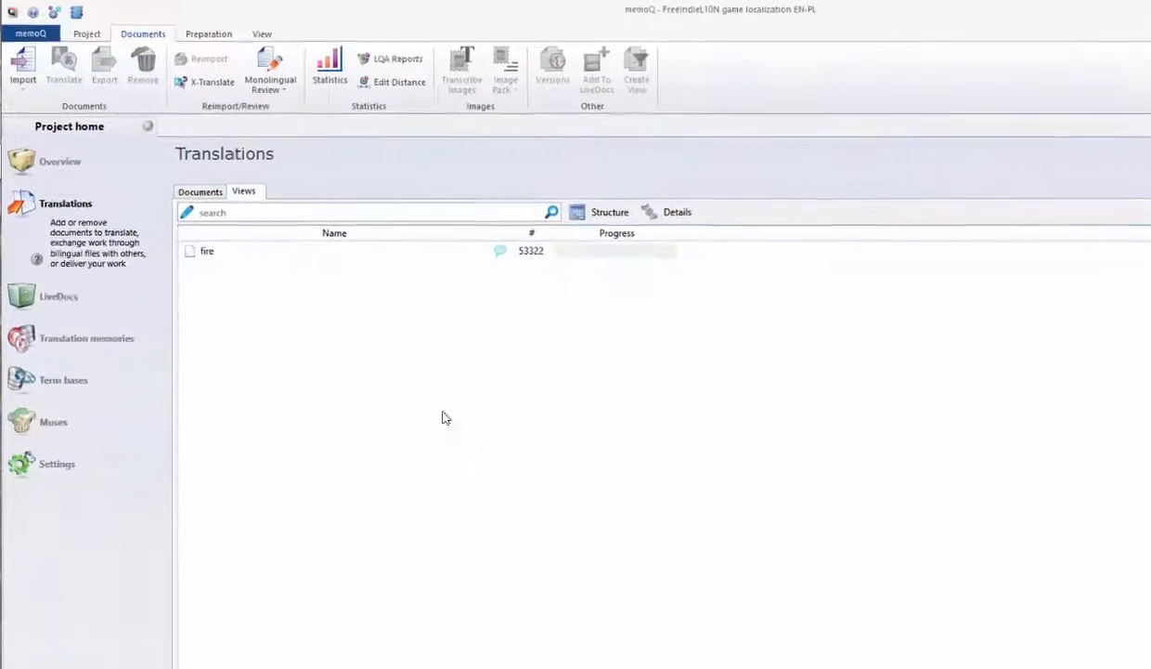
Open the fire view in the translation editor and move to segment 20 to see its suggestions.
double_click(207, 251)
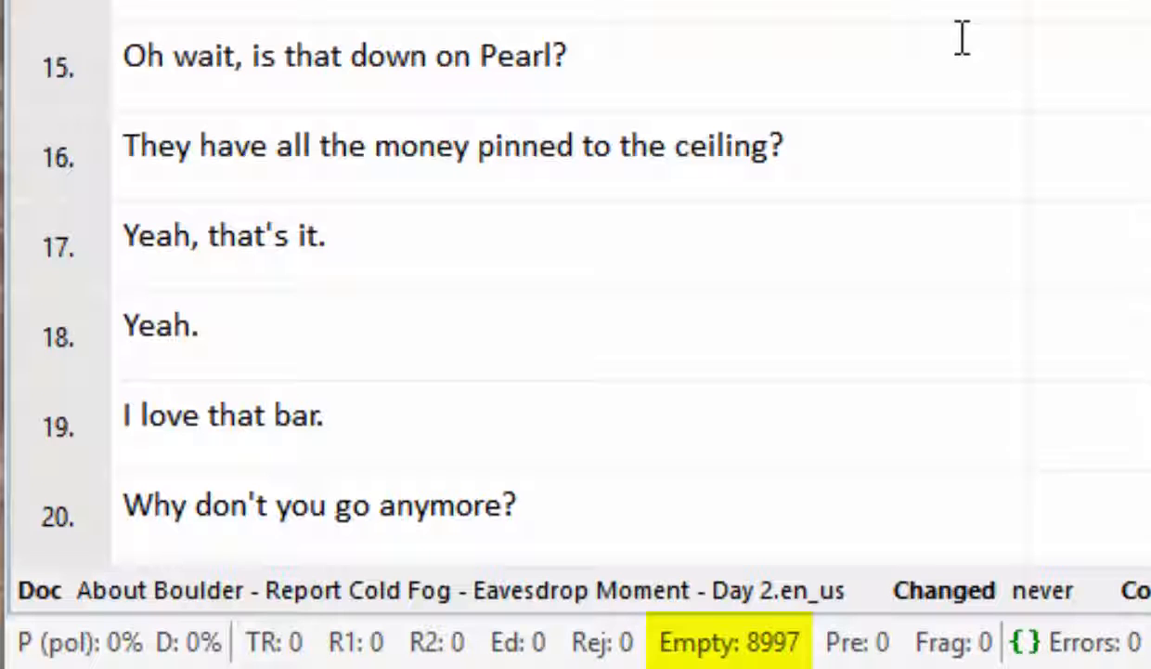
scroll("down", 3)
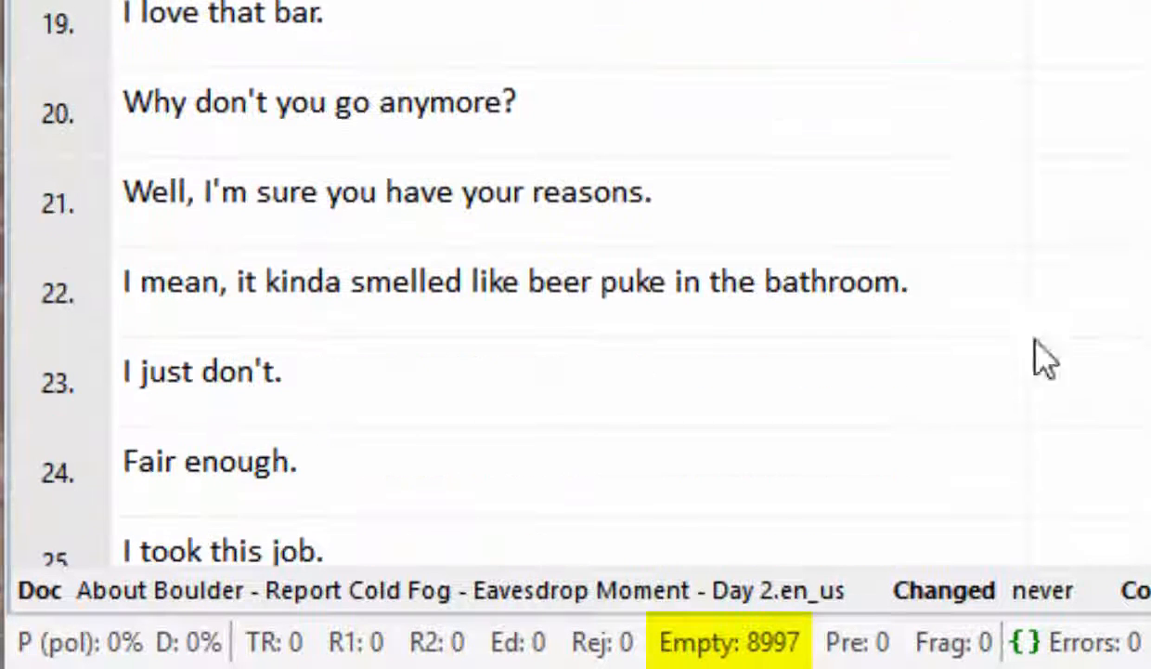
mouse_move(975, 622)
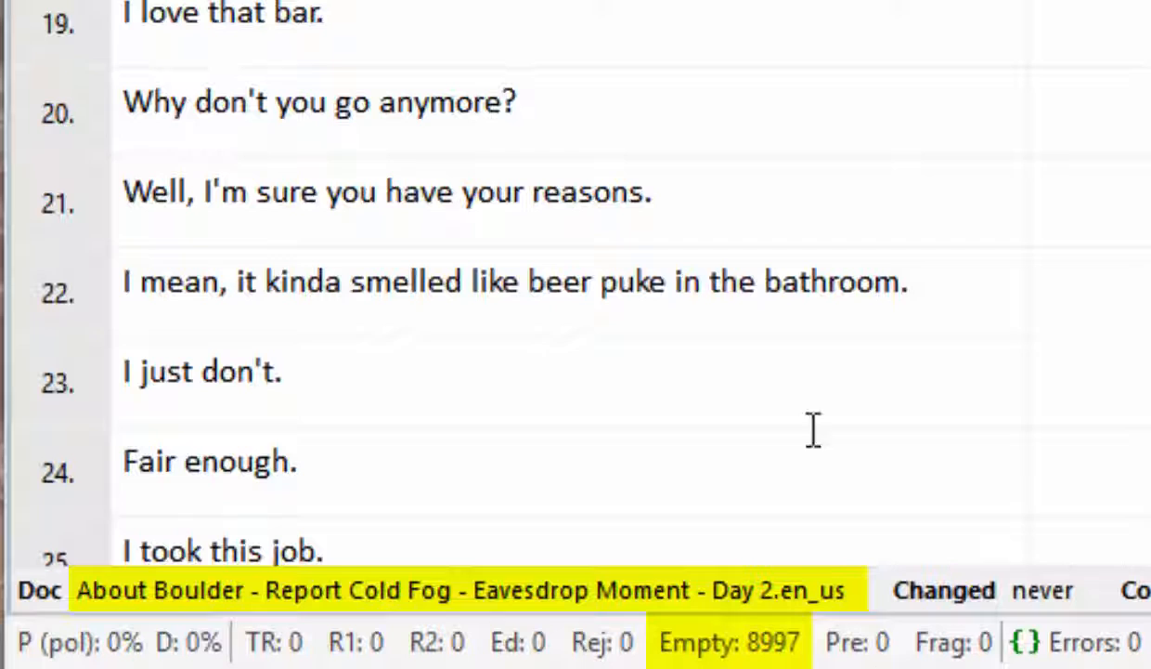
mouse_move(803, 481)
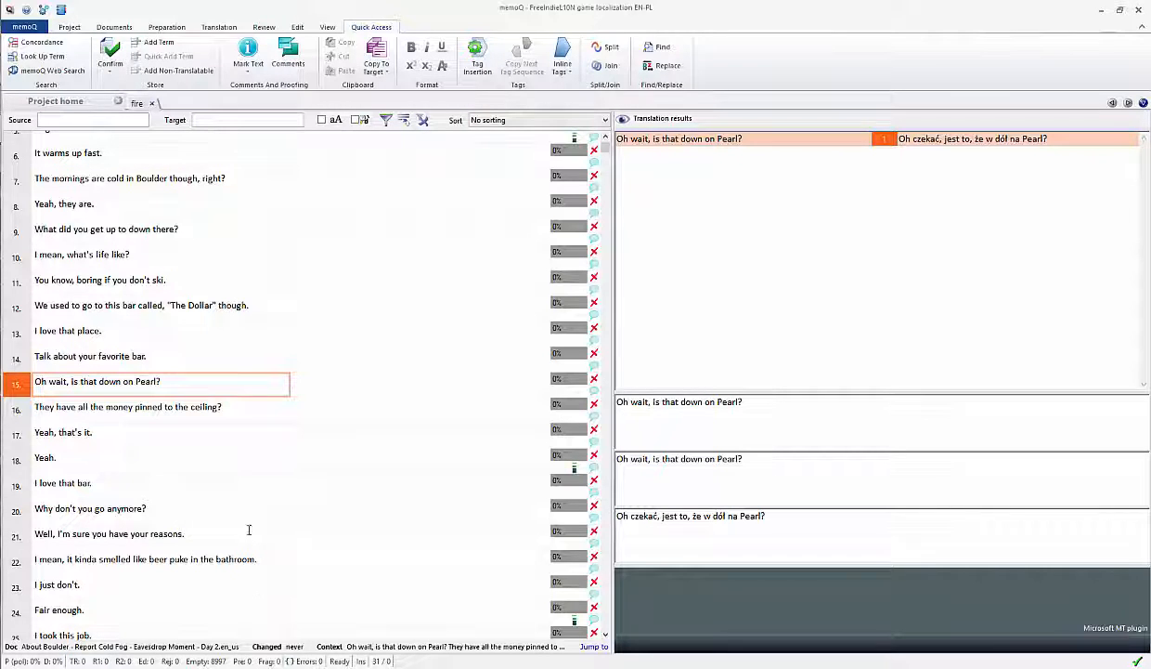
left_click(90, 508)
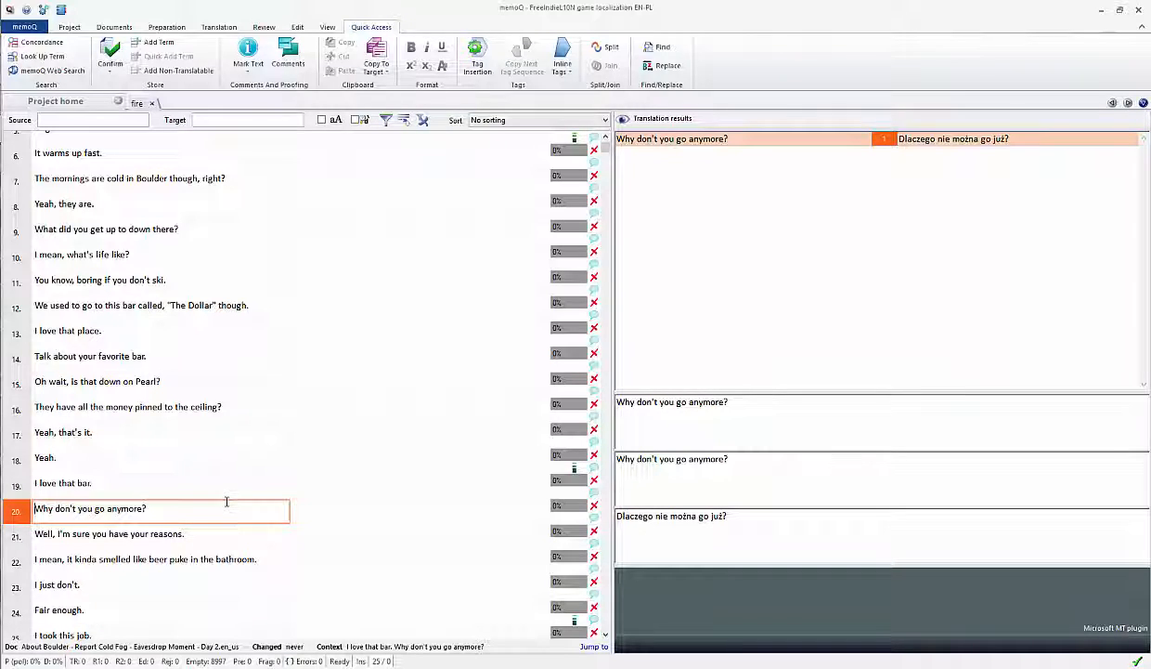
mouse_move(217, 434)
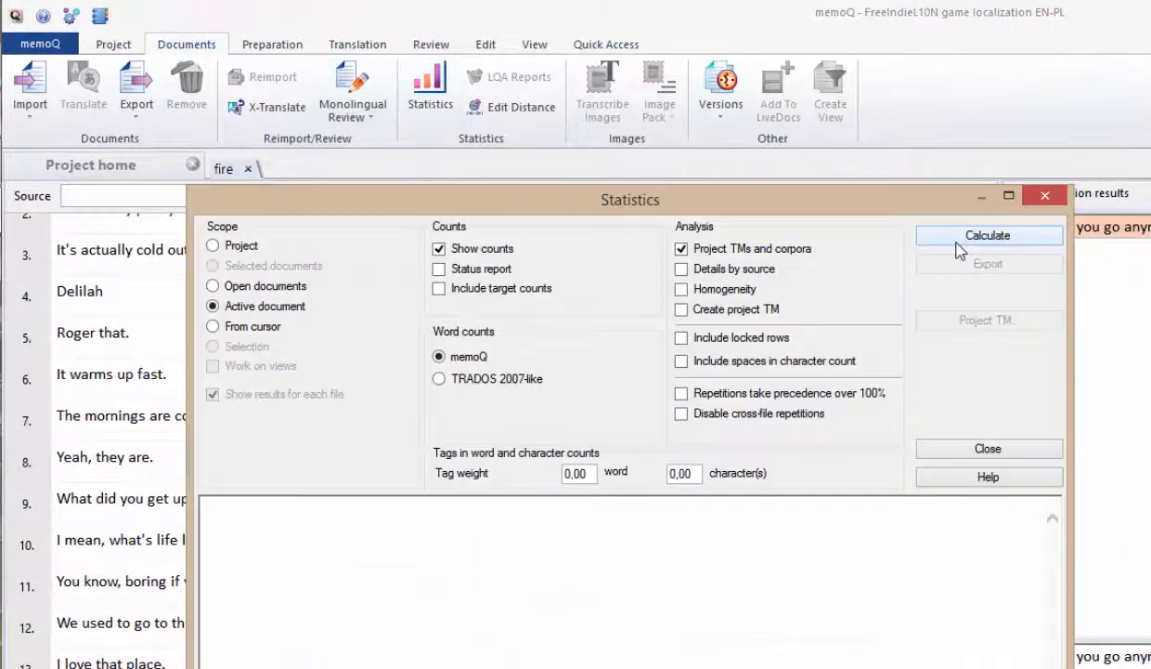
Calculate statistics for the active fire view: 53322 words, 3708 repetitions, 49614 no match.
left_click(988, 234)
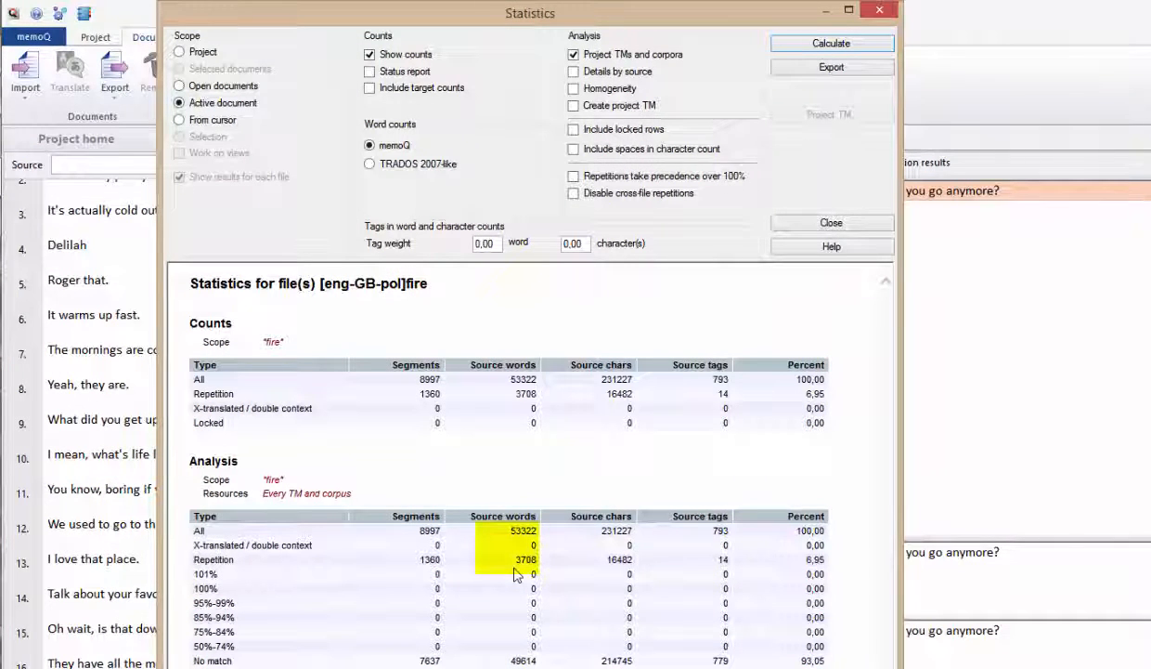
mouse_move(524, 558)
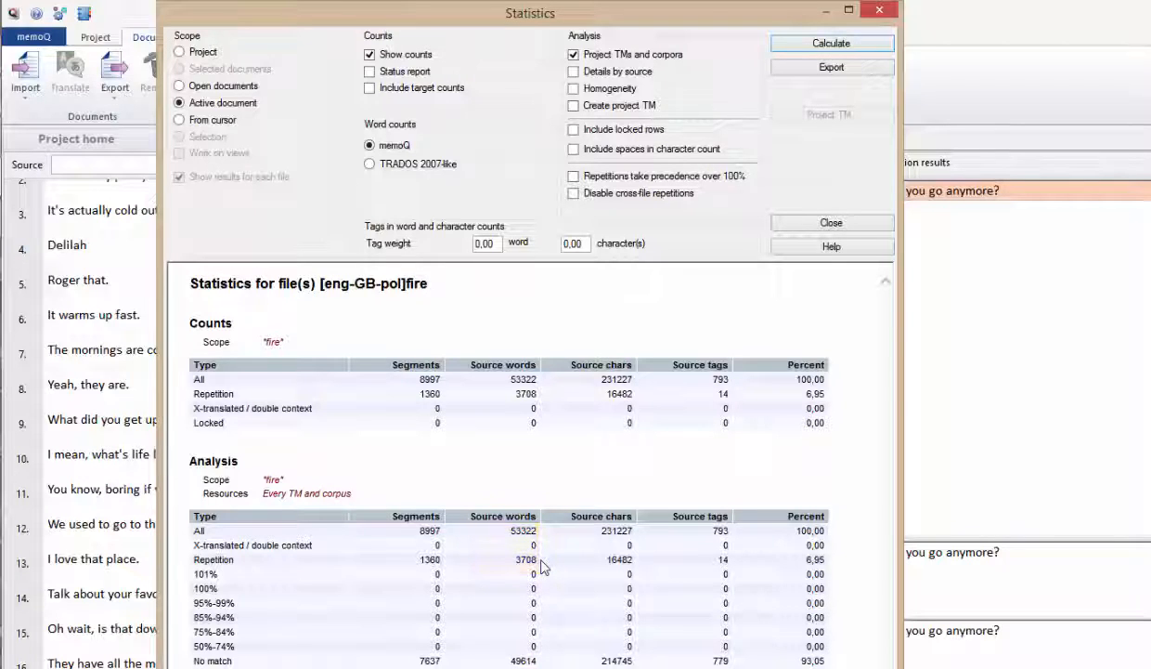
mouse_move(551, 571)
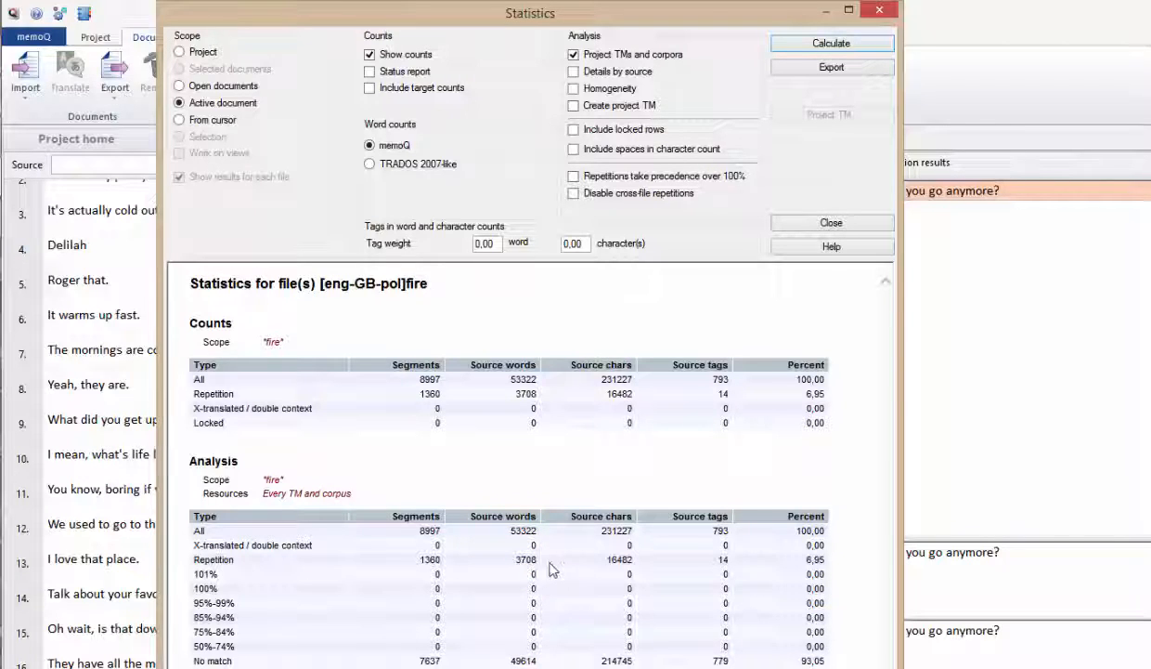
mouse_move(451, 560)
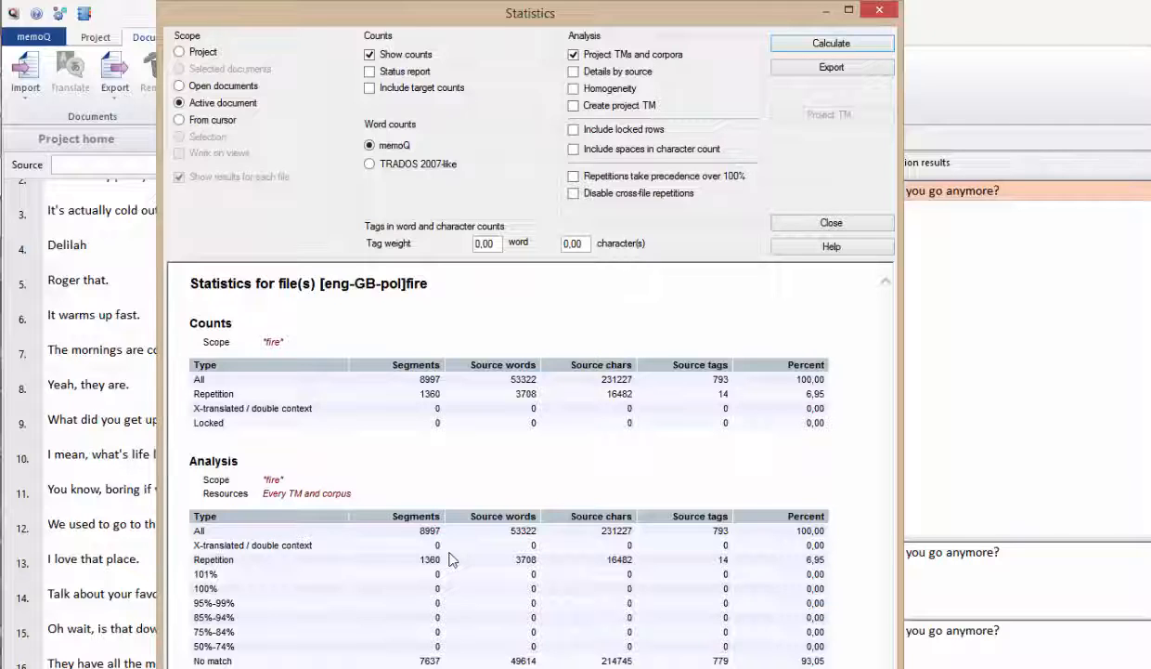
mouse_move(567, 593)
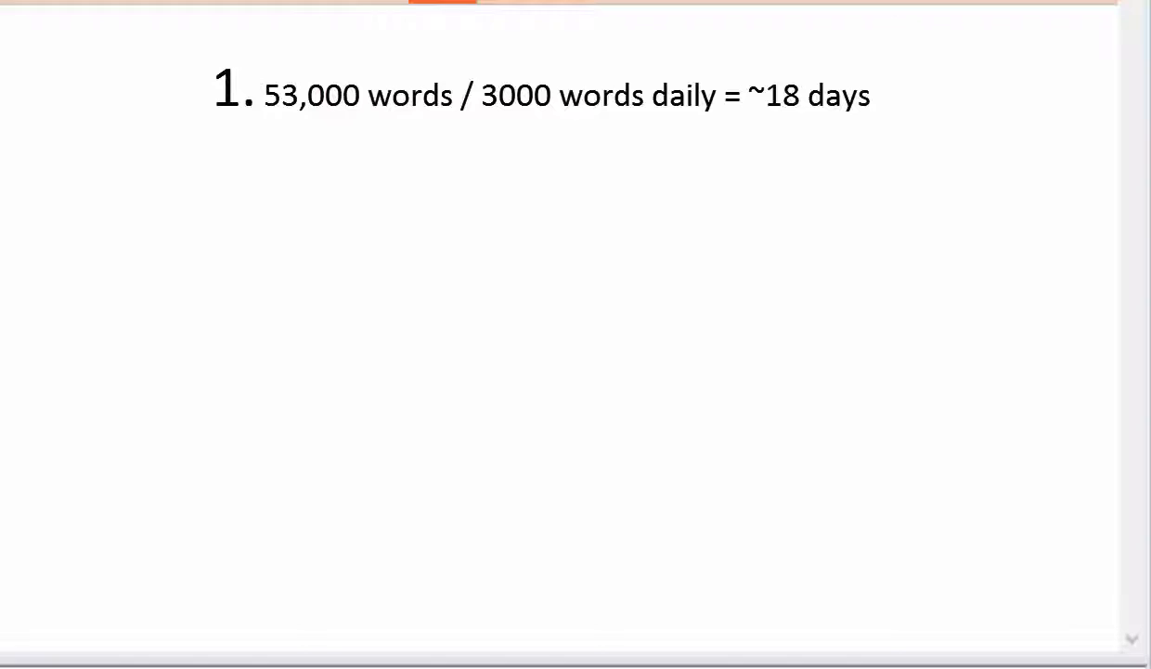
Add a second estimate line reading '-1 day for repetitions'.
type("-1 day for repetitions")
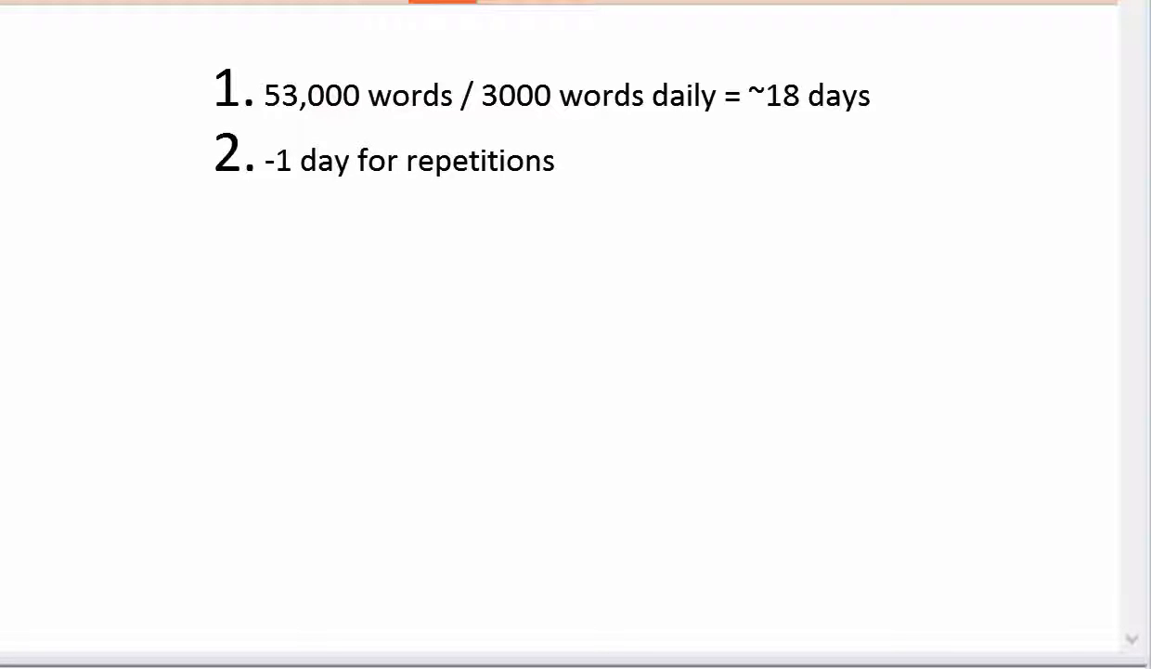